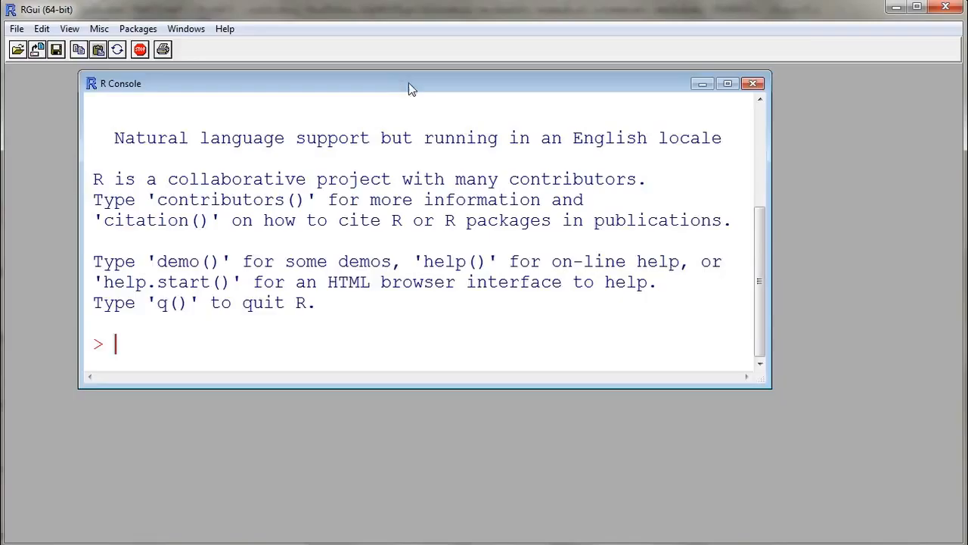
Assign w = c(12,13,56,23,78,12,11,11,10) at the console prompt and run it
{"action": "left_click_drag", "start_coordinate": [409, 83], "coordinate": [461, 86]}
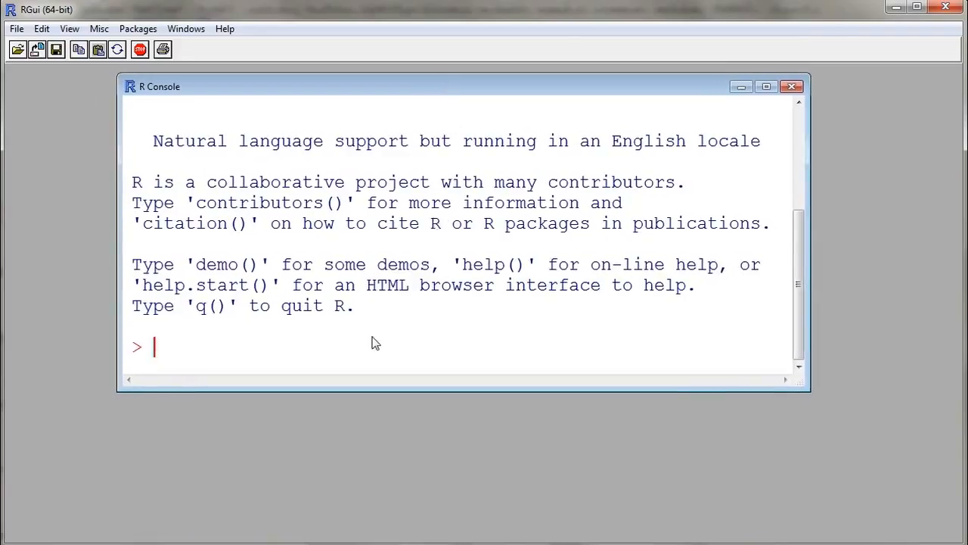
{"action": "type", "text": "w"}
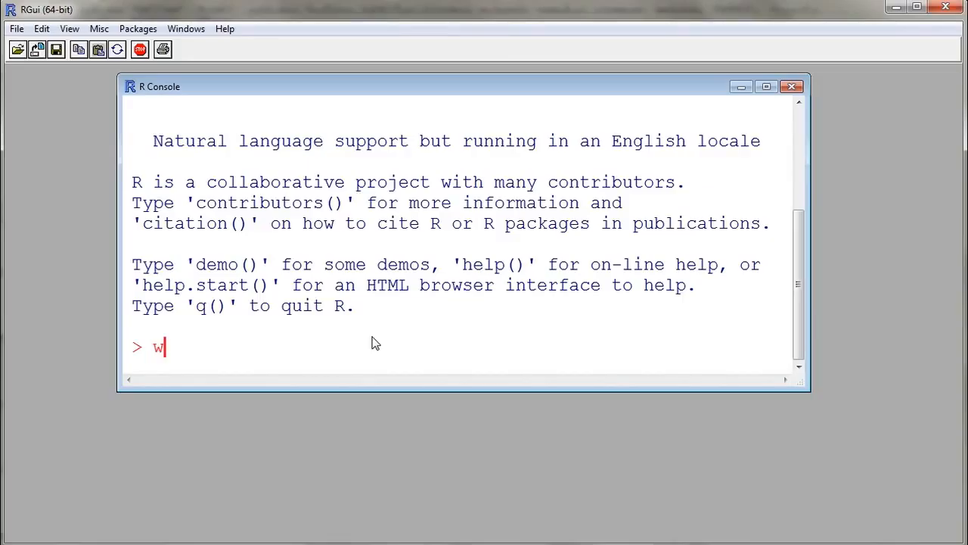
{"action": "type", "text": "="}
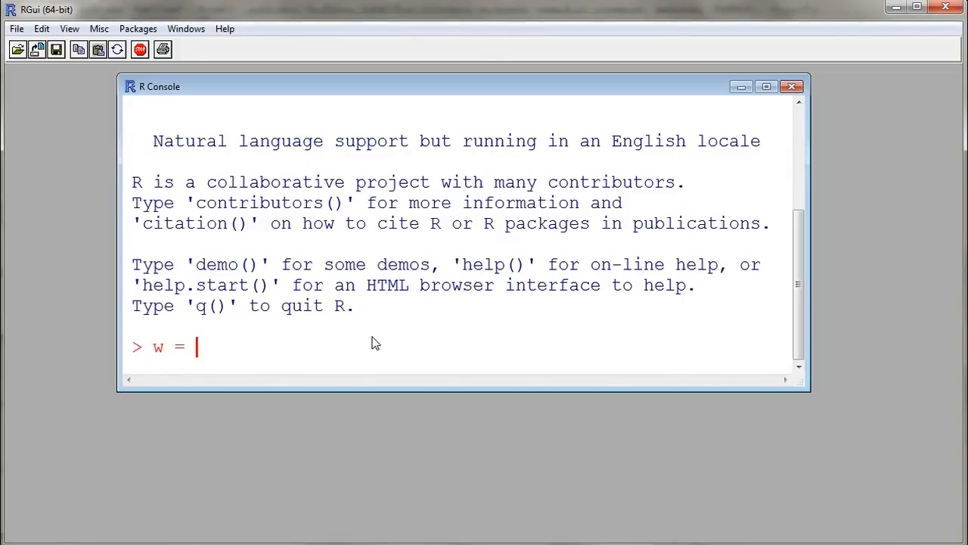
{"action": "type", "text": "c("}
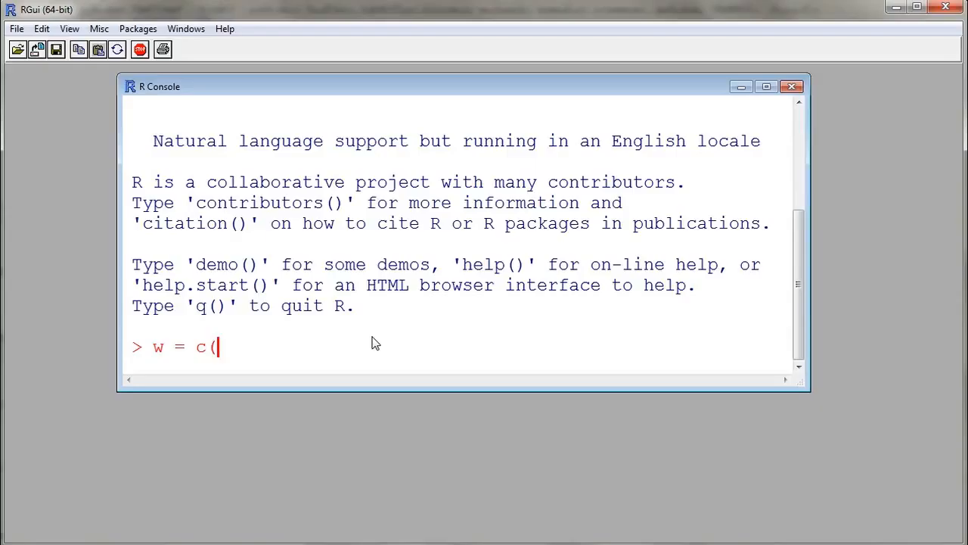
{"action": "mouse_move", "coordinate": [416, 294]}
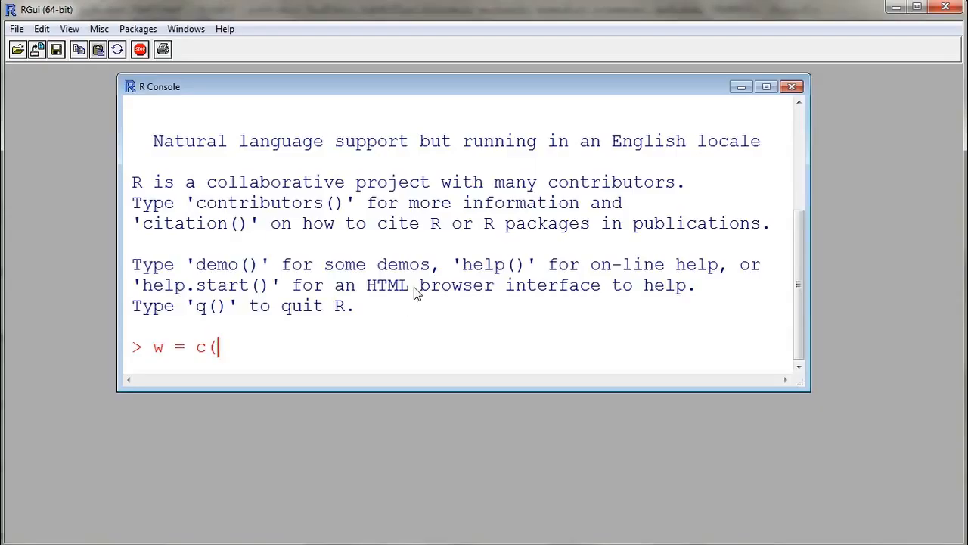
{"action": "type", "text": "1"}
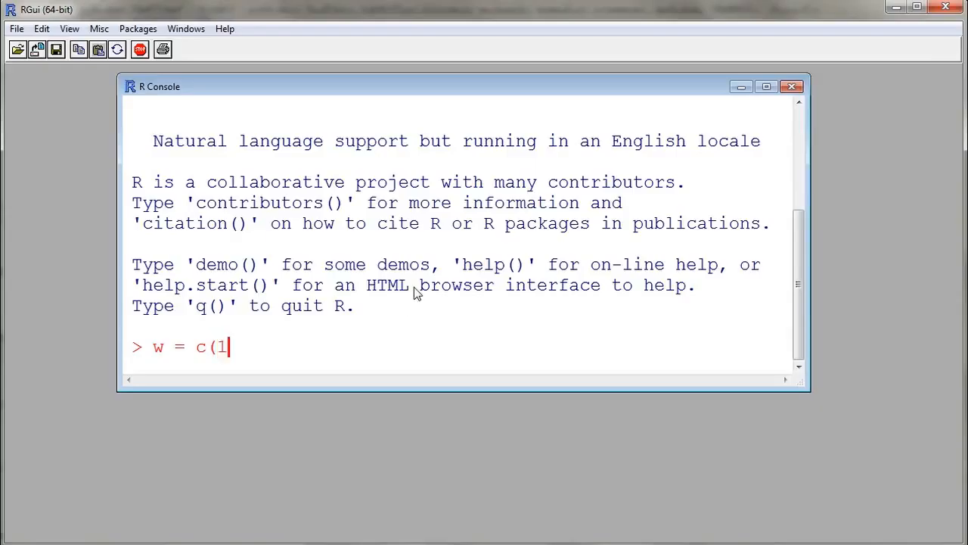
{"action": "type", "text": "2,13,"}
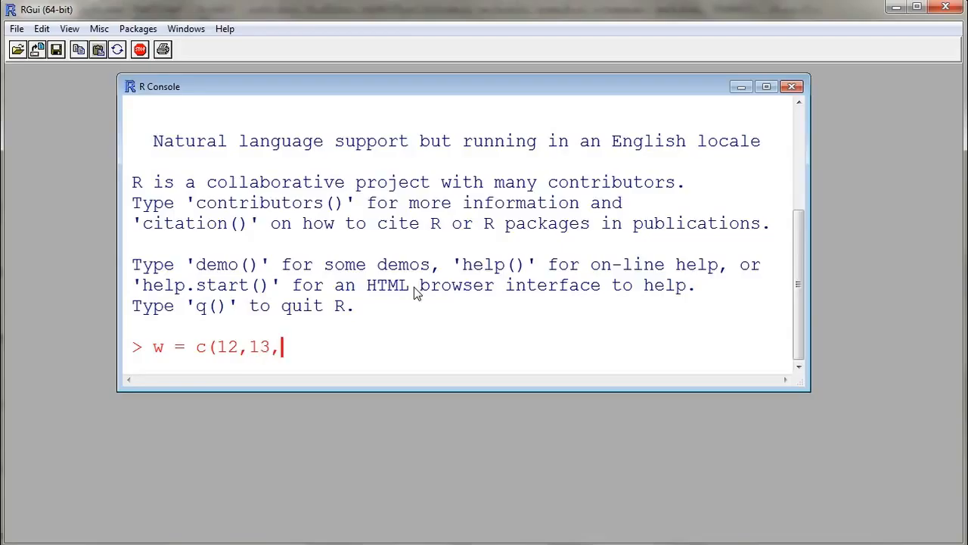
{"action": "type", "text": "56,"}
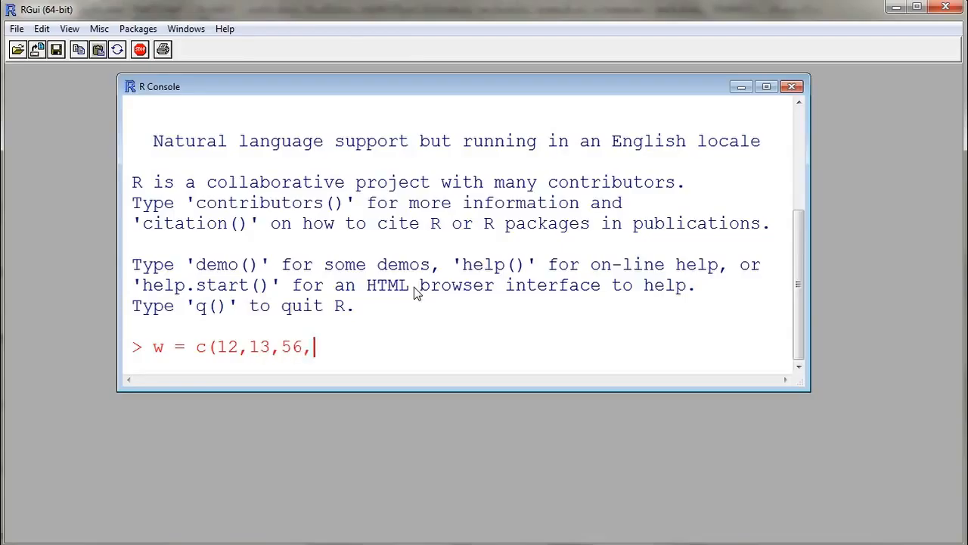
{"action": "type", "text": "23,78"}
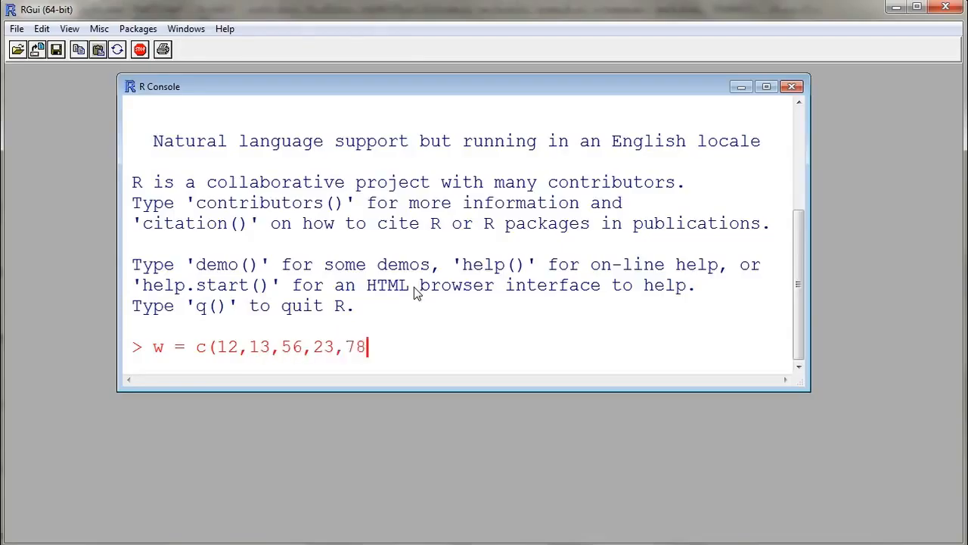
{"action": "type", "text": ",12,11,11,10"}
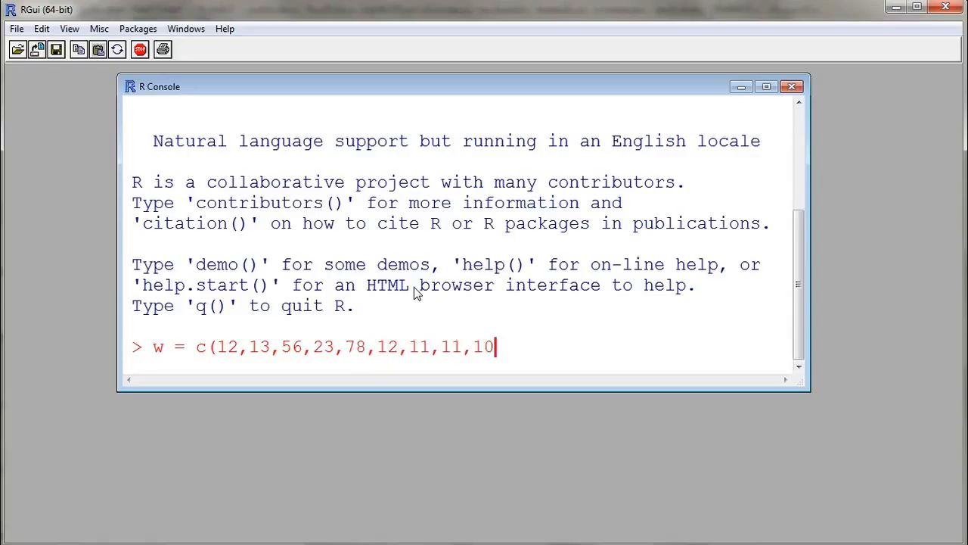
{"action": "type", "text": ")"}
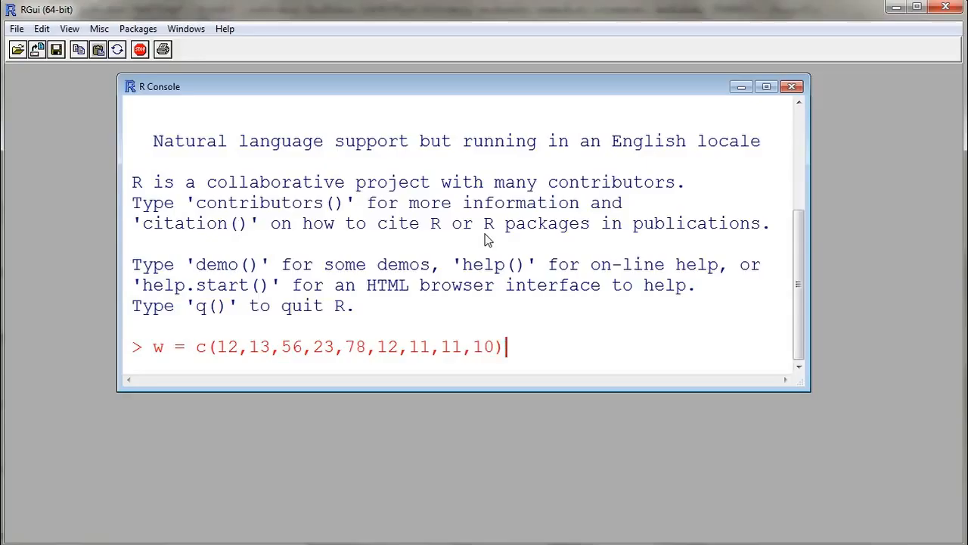
{"action": "key", "text": "Return"}
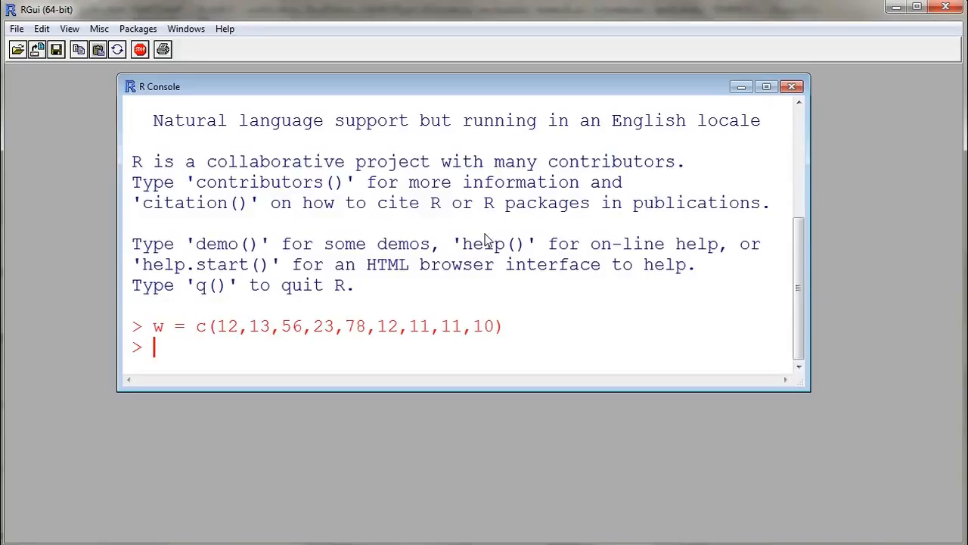
Run summary(w) to see min 10, median 12, mean 25.11, max 78
{"action": "type", "text": "summary"}
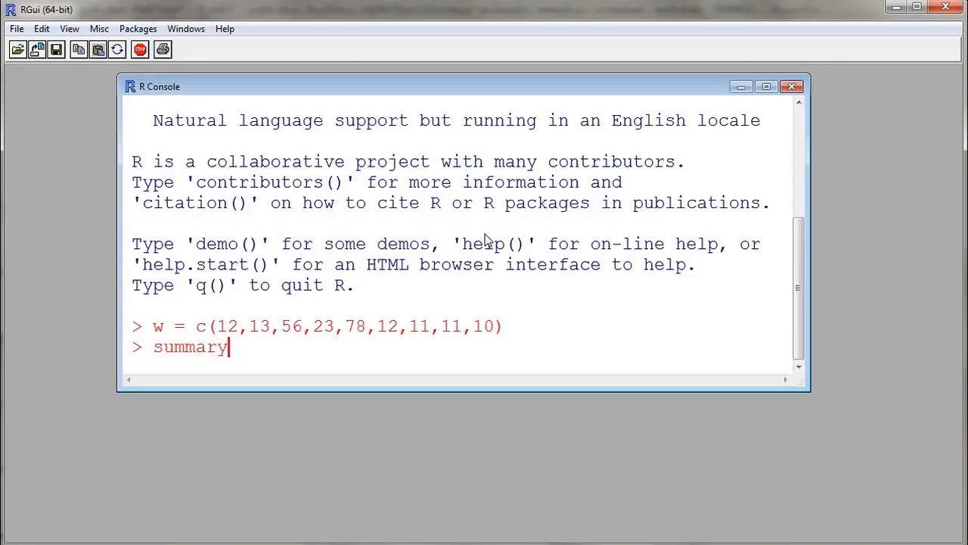
{"action": "type", "text": "(w)"}
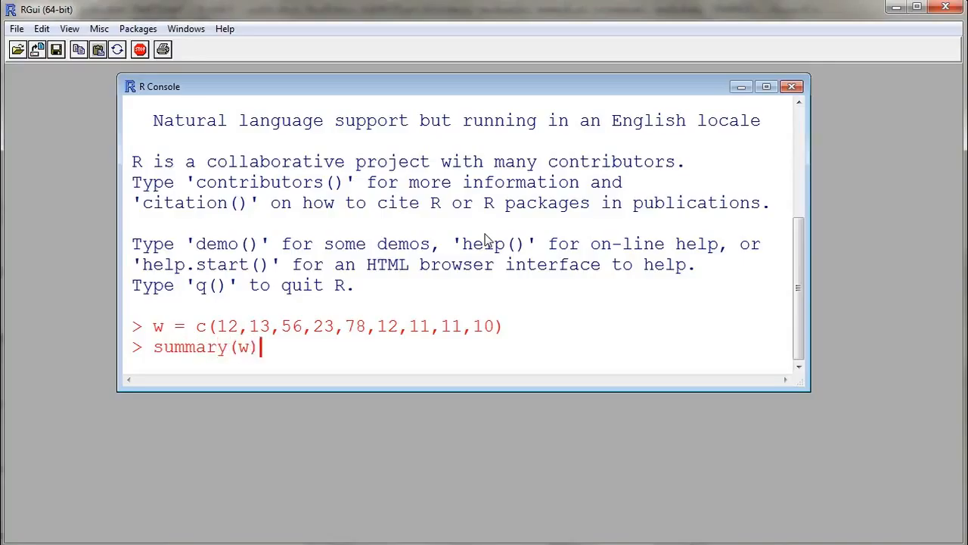
{"action": "key", "text": "Return"}
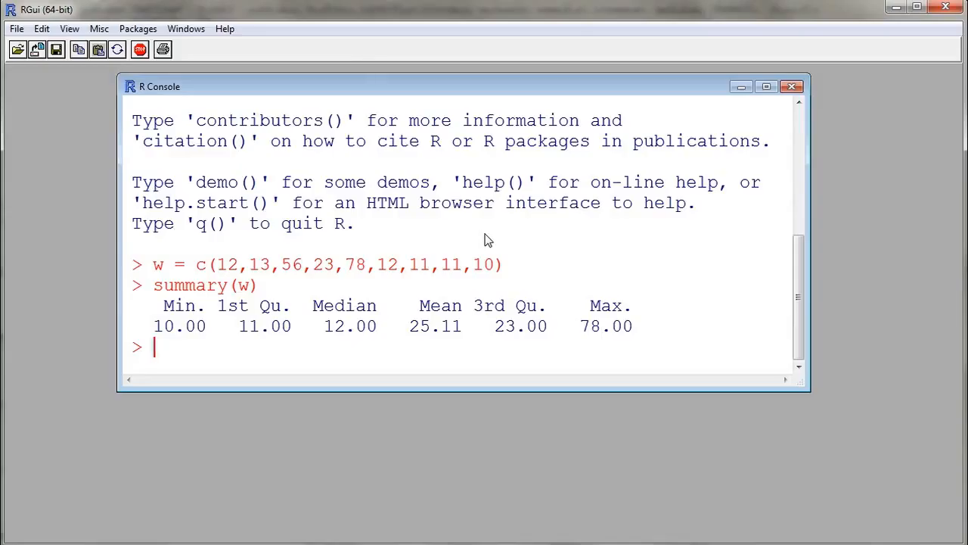
{"action": "mouse_move", "coordinate": [58, 39]}
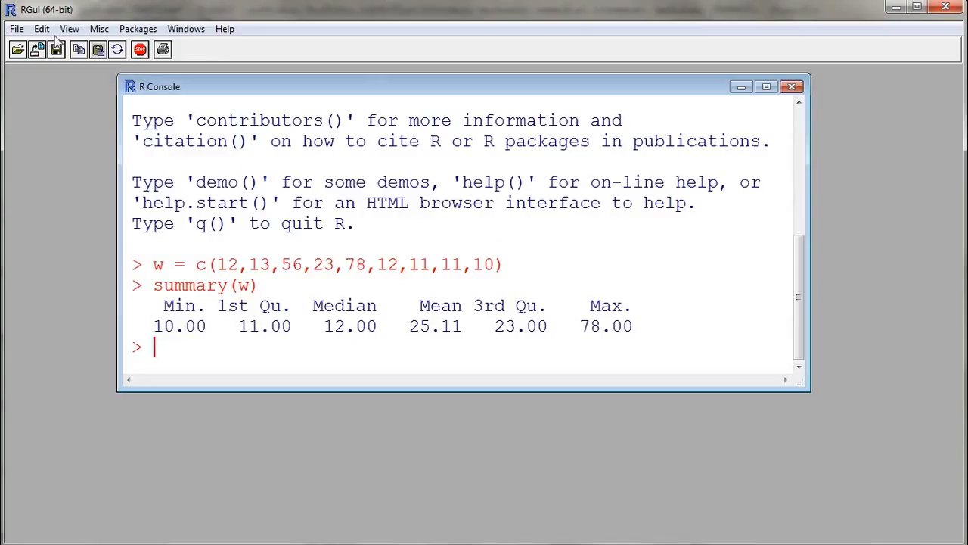
{"action": "mouse_move", "coordinate": [15, 28]}
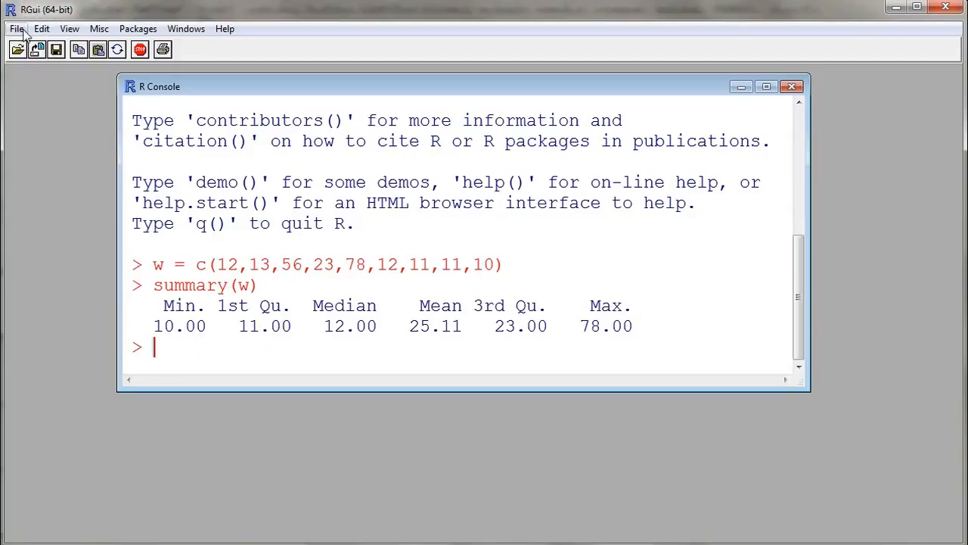
{"action": "mouse_move", "coordinate": [184, 29]}
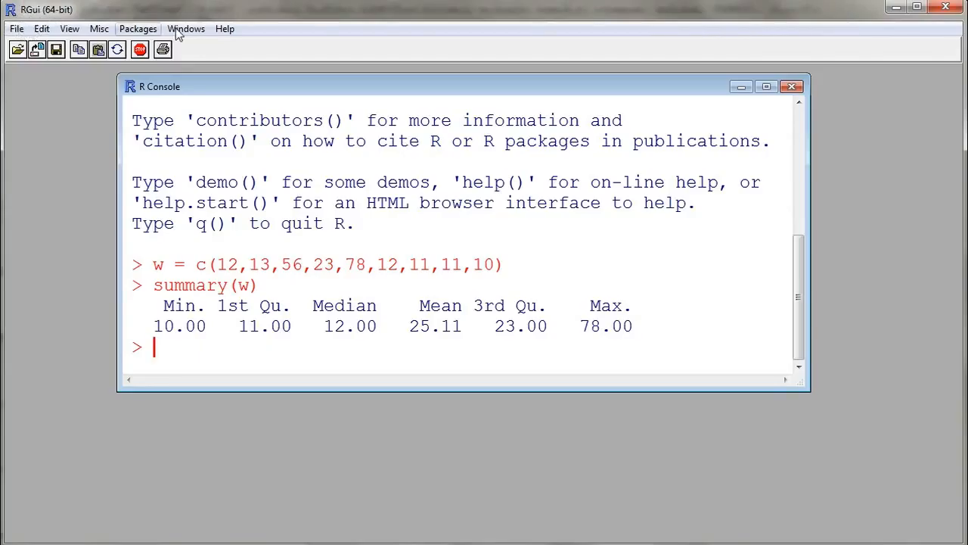
Create a new blank script via File > New script and size its editor beside the console
{"action": "left_click", "coordinate": [15, 28]}
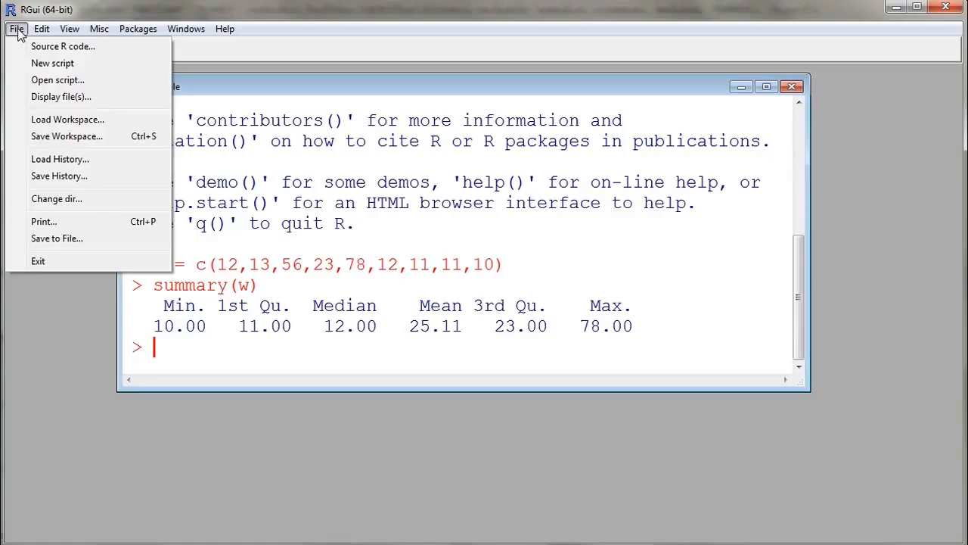
{"action": "mouse_move", "coordinate": [53, 64]}
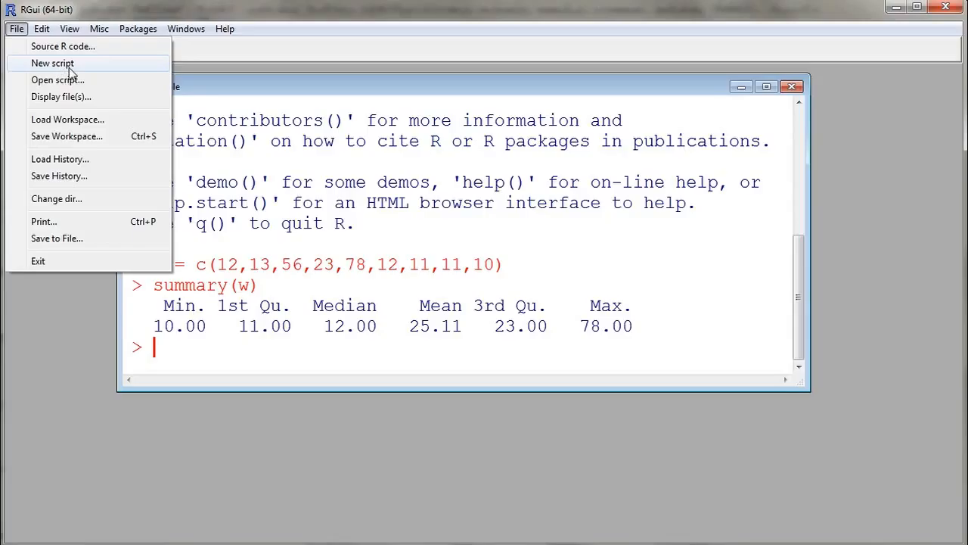
{"action": "left_click", "coordinate": [51, 64]}
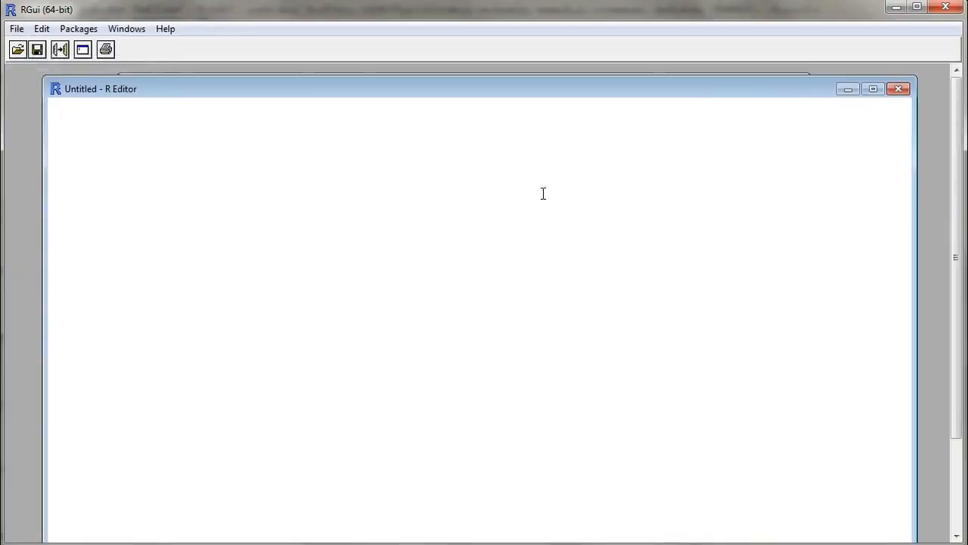
{"action": "left_click", "coordinate": [872, 88]}
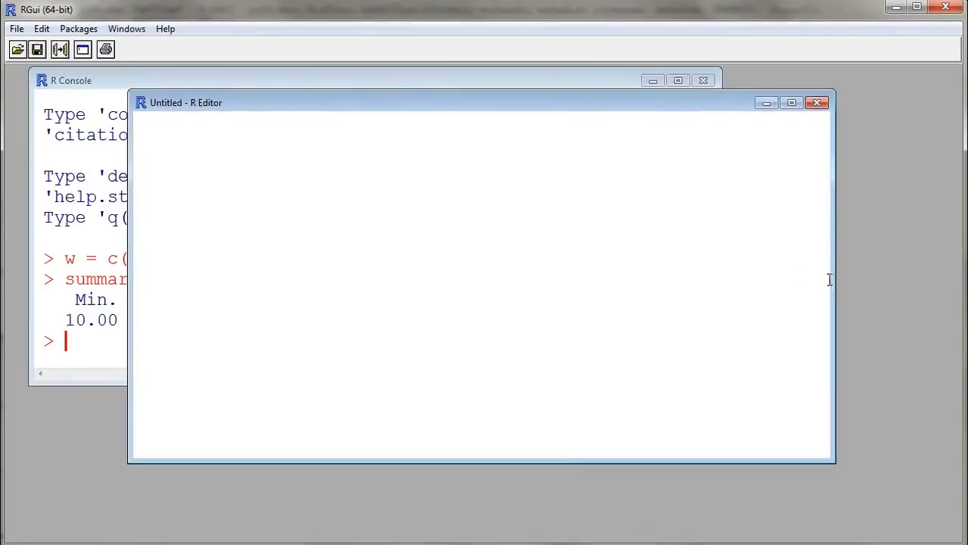
{"action": "left_click_drag", "start_coordinate": [836, 280], "coordinate": [870, 280]}
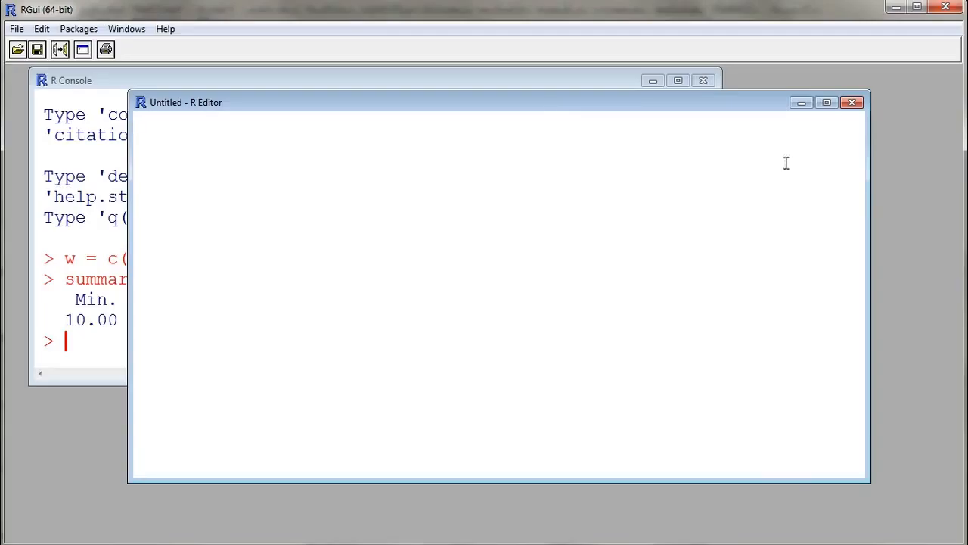
{"action": "mouse_move", "coordinate": [514, 156]}
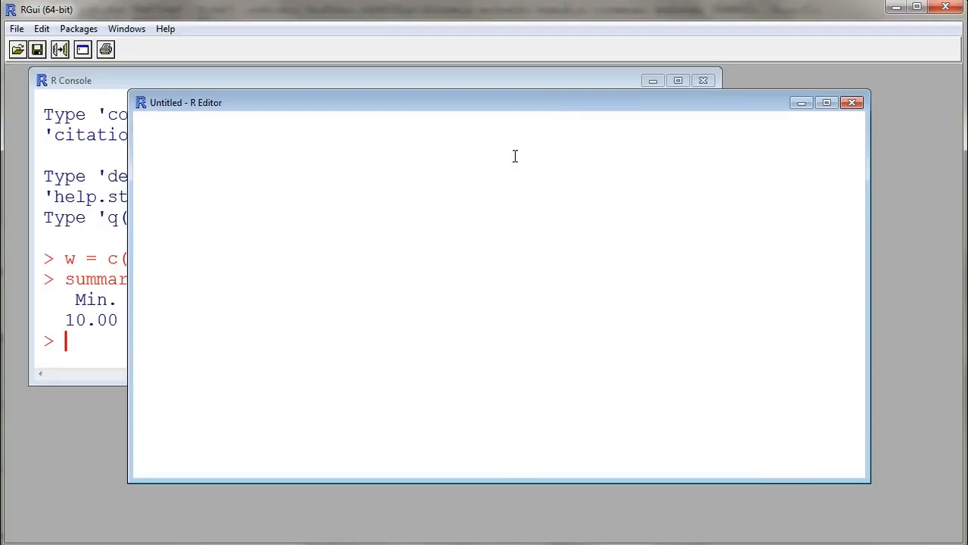
Write the comment '# y is numerical variable' at the top of the script
{"action": "type", "text": "#"}
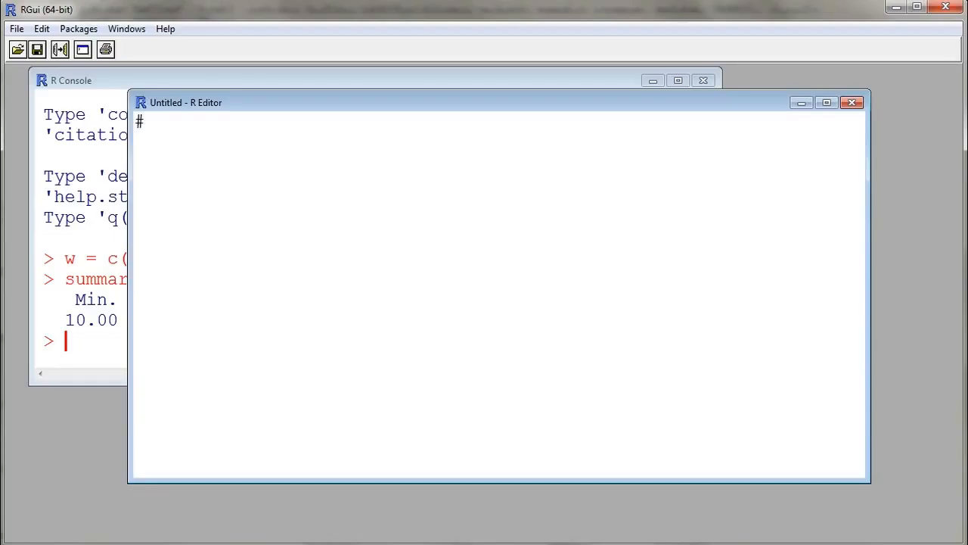
{"action": "type", "text": "y is nu"}
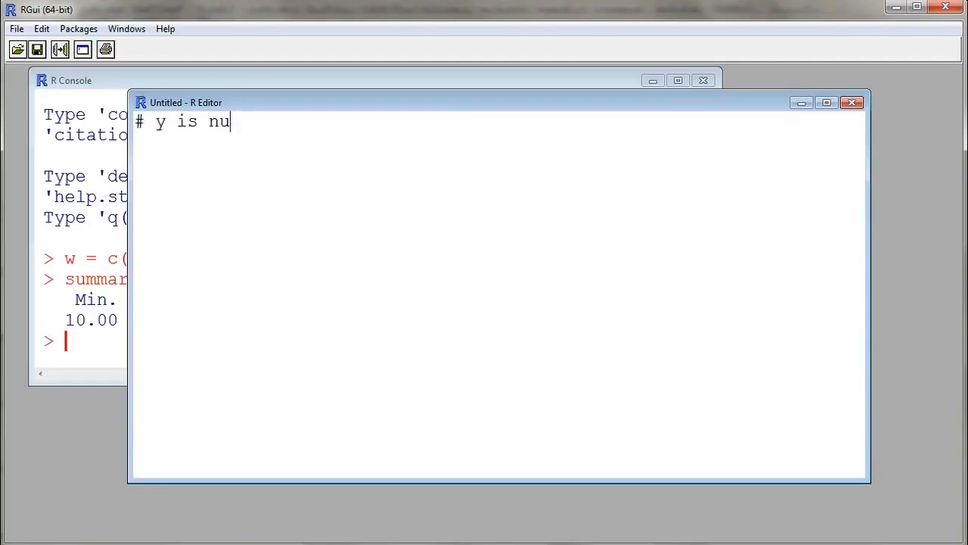
{"action": "type", "text": "merical vari"}
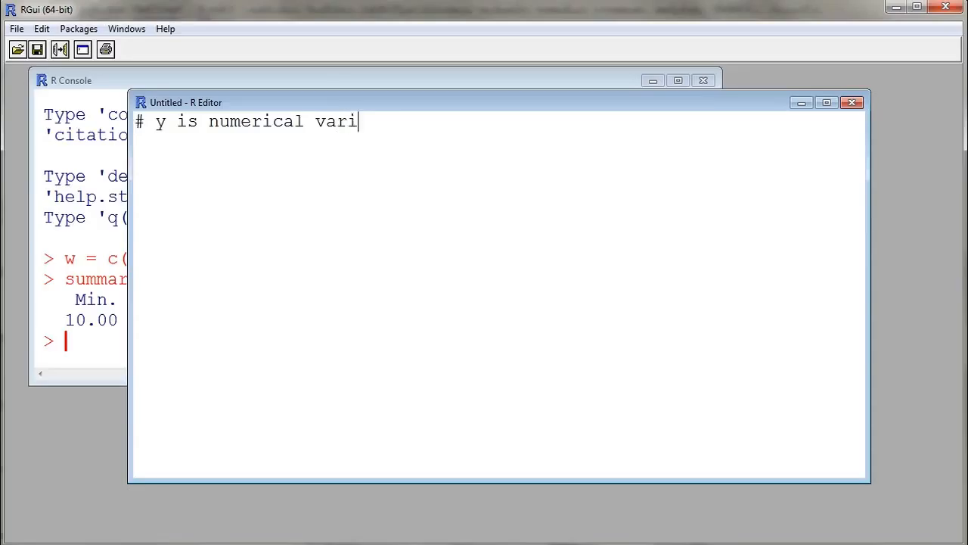
{"action": "type", "text": "able"}
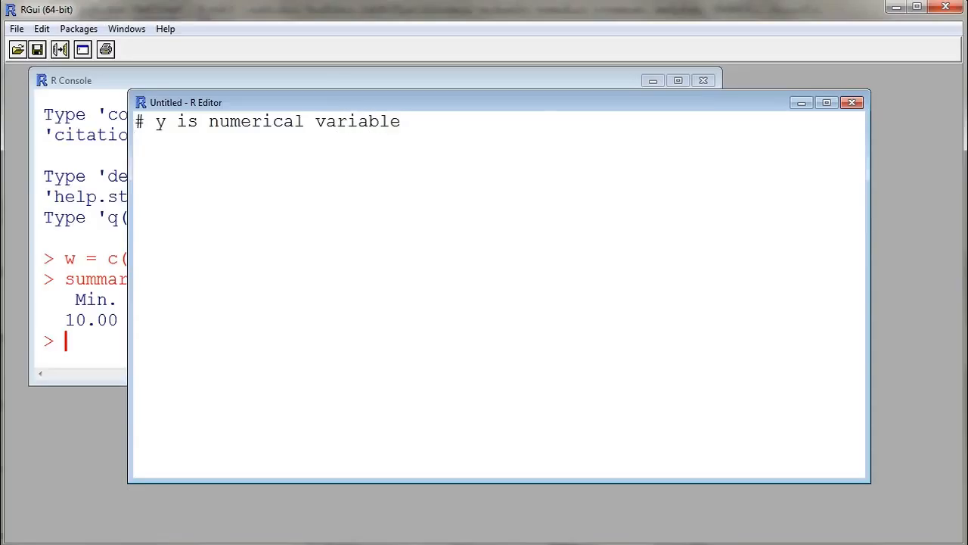
Define y = c(12,34,22,22,25,112,34,21) on the next line
{"action": "type", "text": "y"}
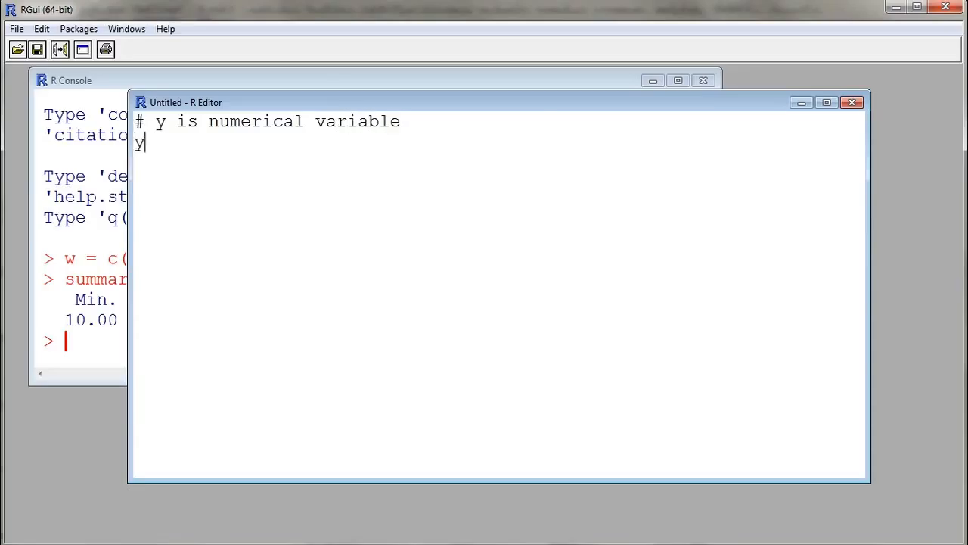
{"action": "type", "text": "= x"}
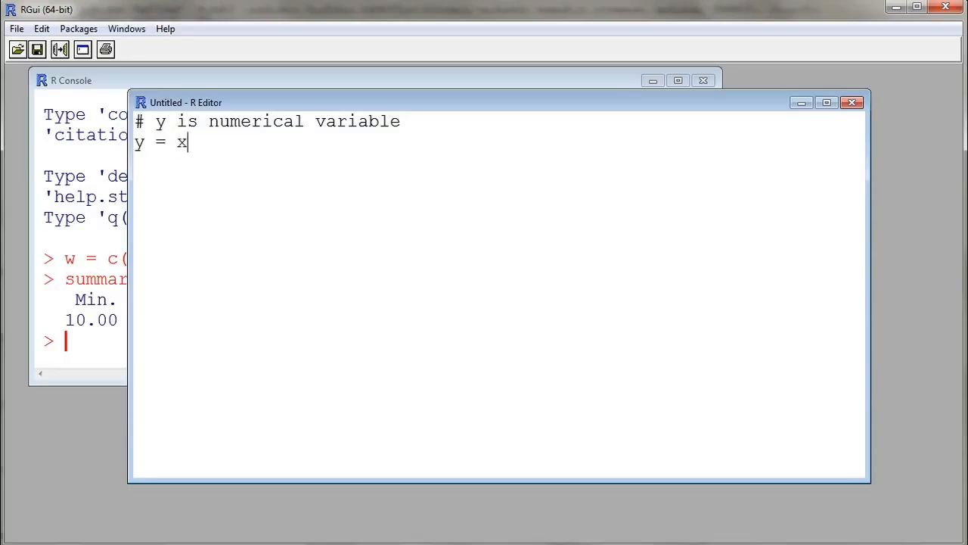
{"action": "type", "text": "c("}
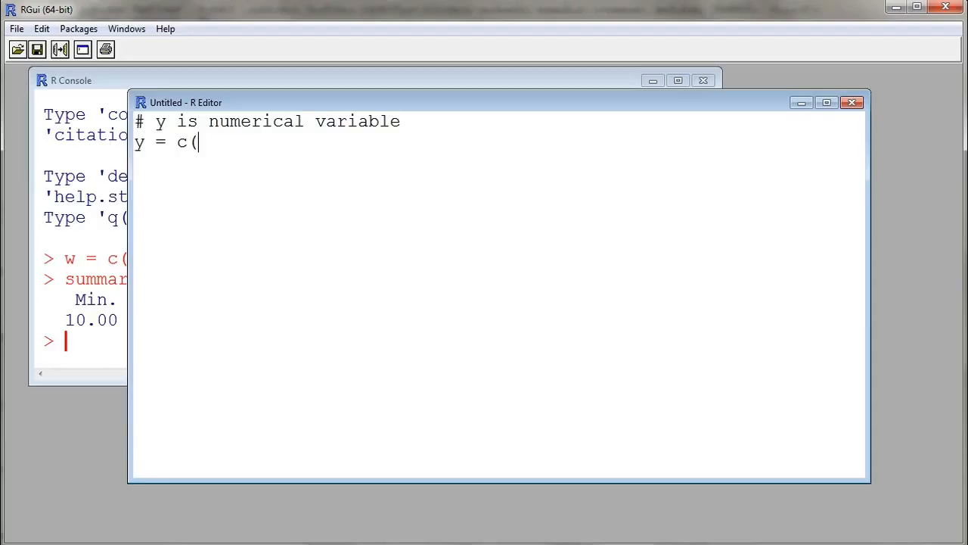
{"action": "type", "text": "12,"}
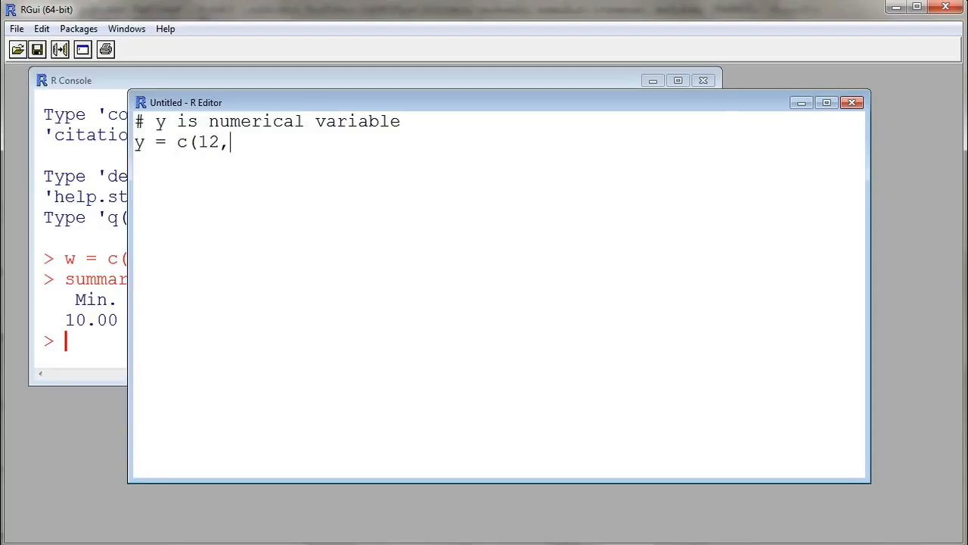
{"action": "type", "text": "34"}
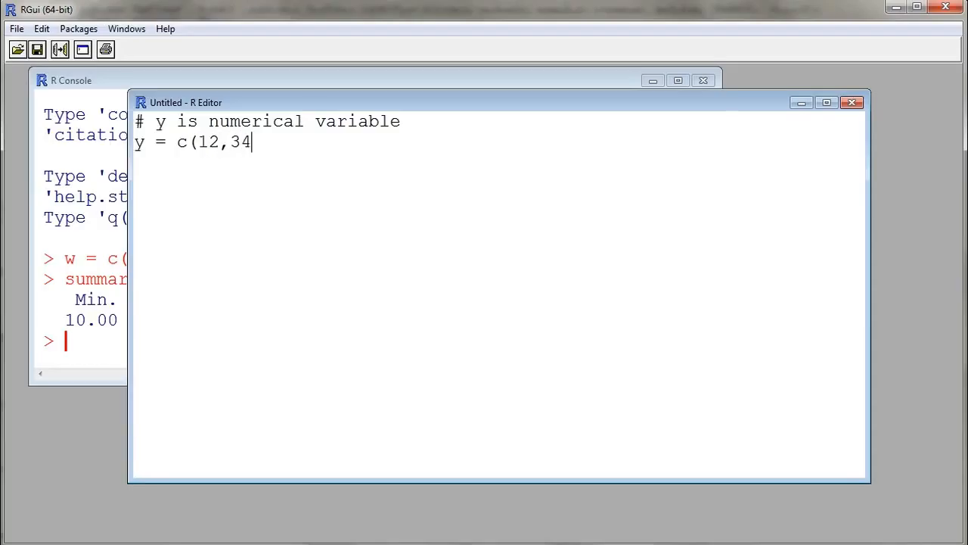
{"action": "type", "text": ",22,"}
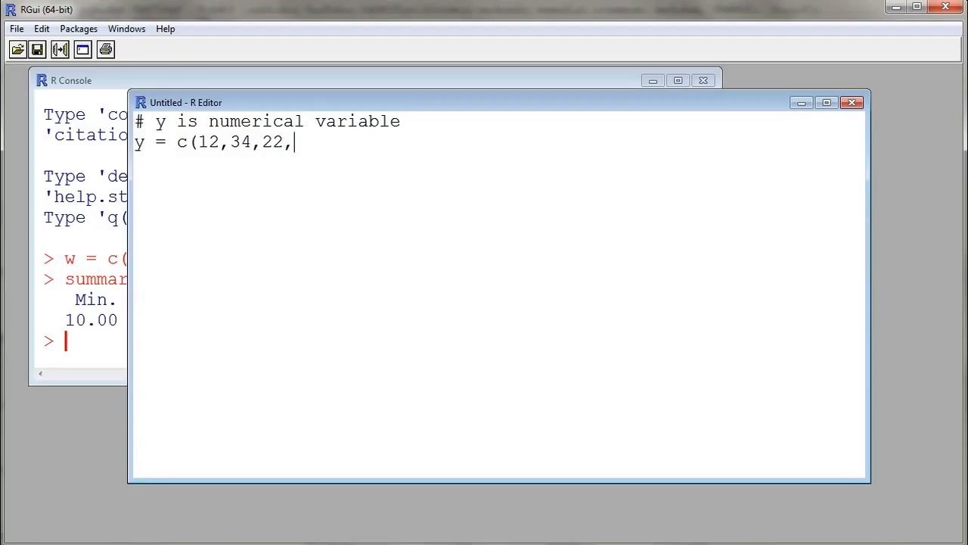
{"action": "type", "text": "22,25"}
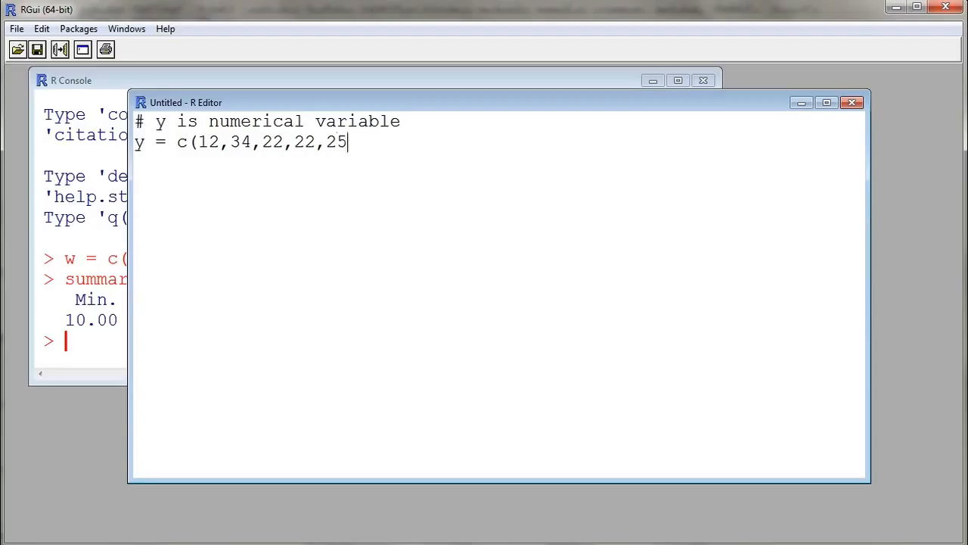
{"action": "type", "text": ",112,"}
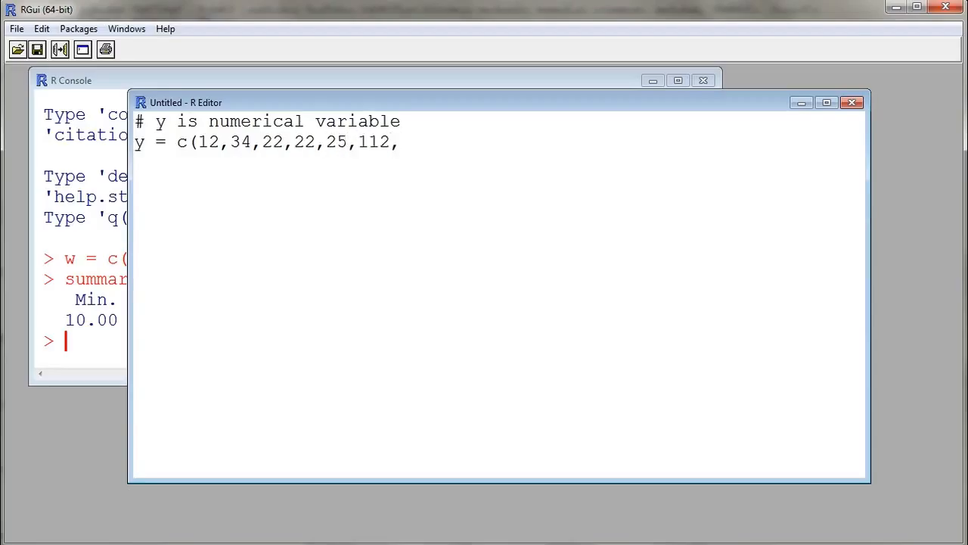
{"action": "type", "text": "34,2"}
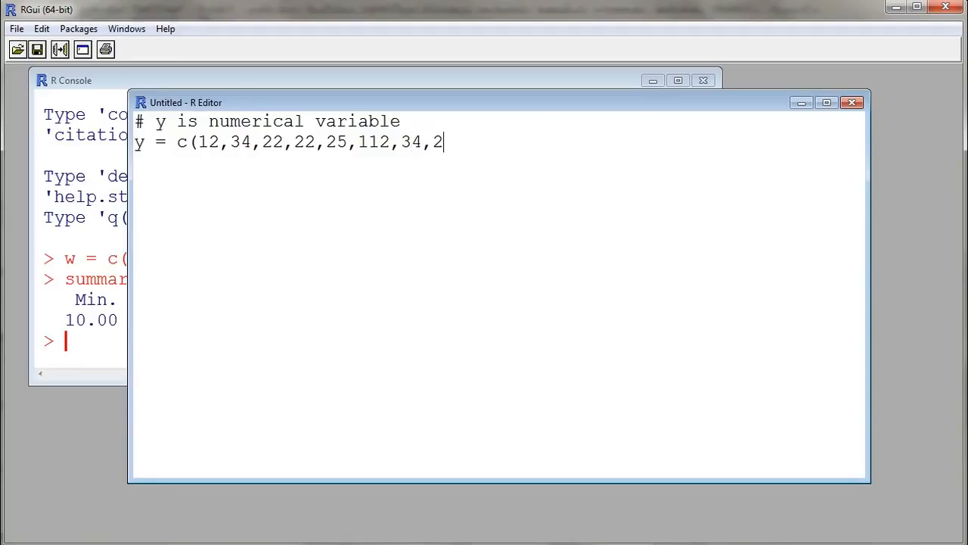
{"action": "type", "text": "1)"}
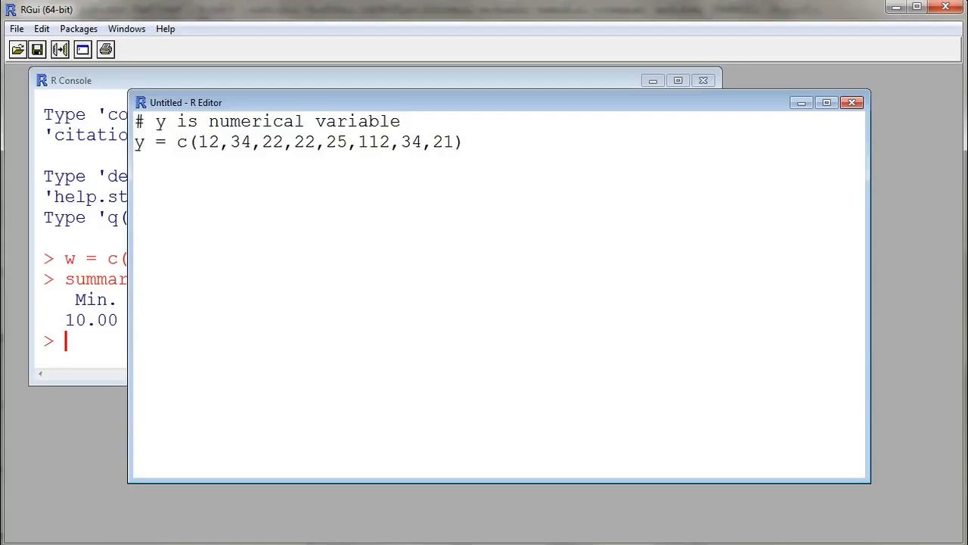
Add the line boxplot(w,y) to compare the two vectors
{"action": "type", "text": "boxplo"}
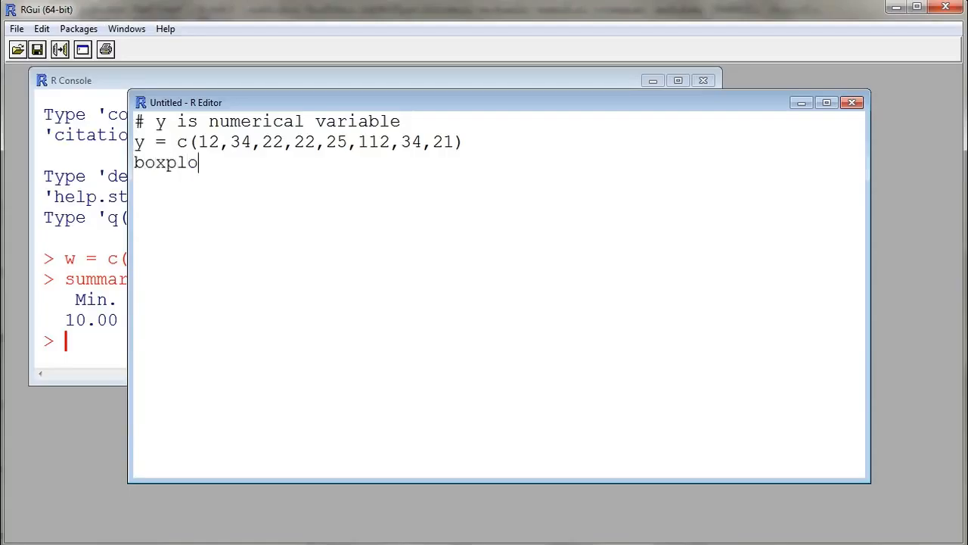
{"action": "type", "text": "t(w"}
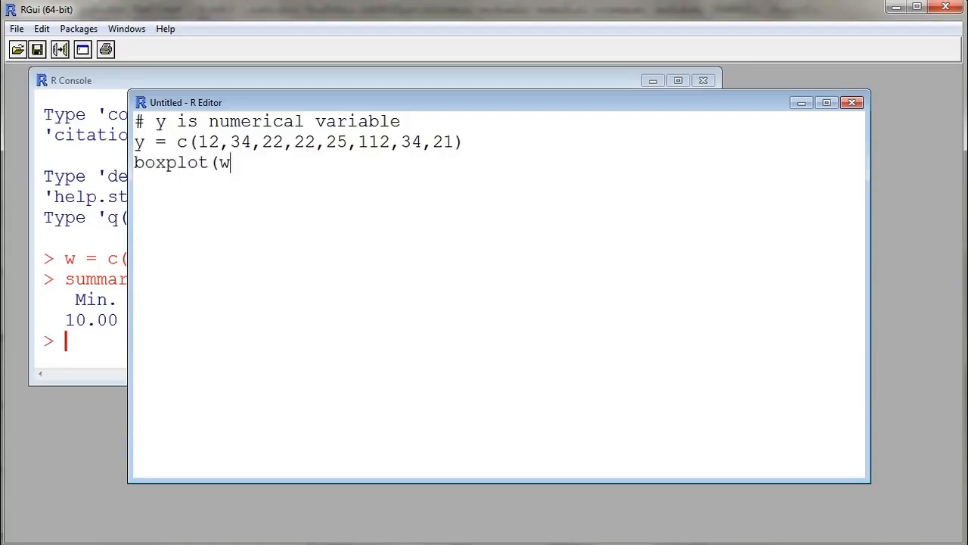
{"action": "type", "text": ",y)"}
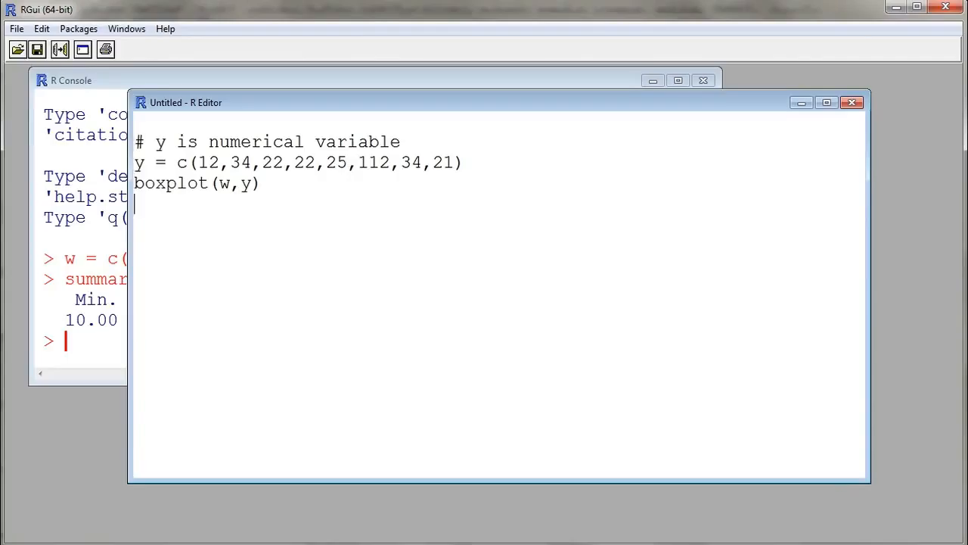
{"action": "mouse_move", "coordinate": [498, 150]}
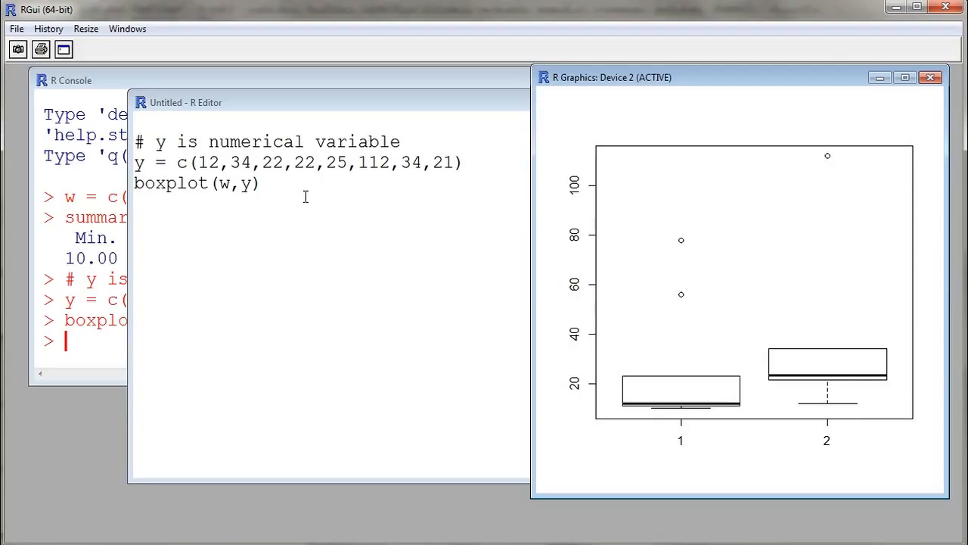
{"action": "mouse_move", "coordinate": [270, 183]}
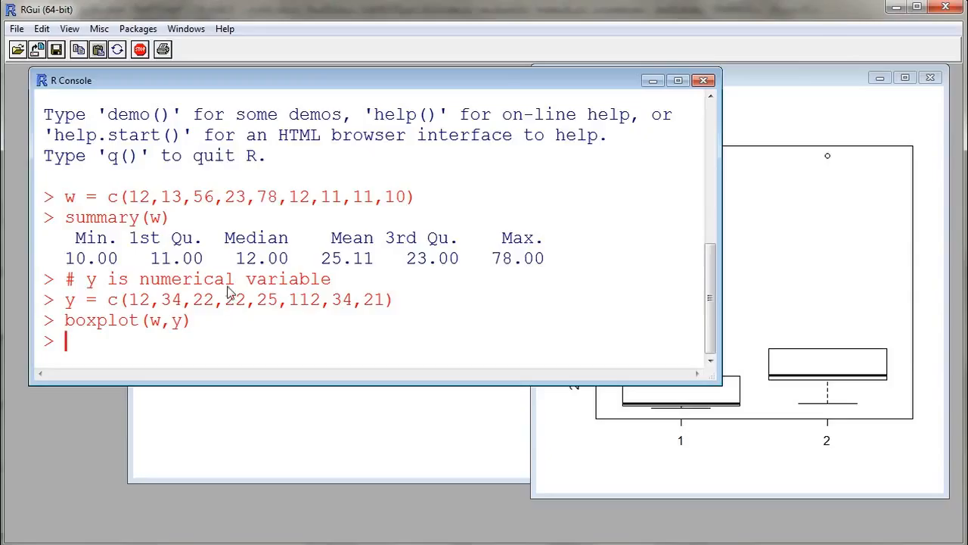
{"action": "mouse_move", "coordinate": [87, 302]}
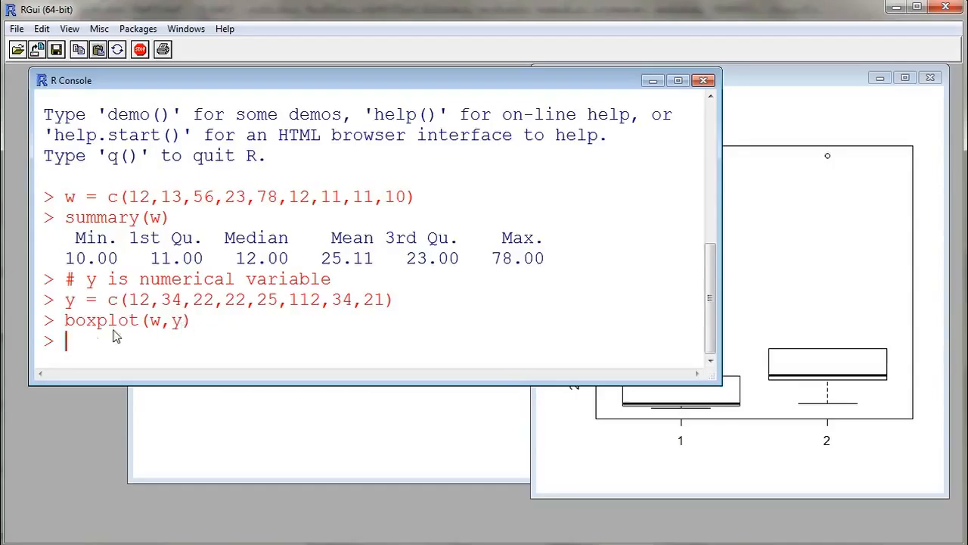
{"action": "mouse_move", "coordinate": [151, 333]}
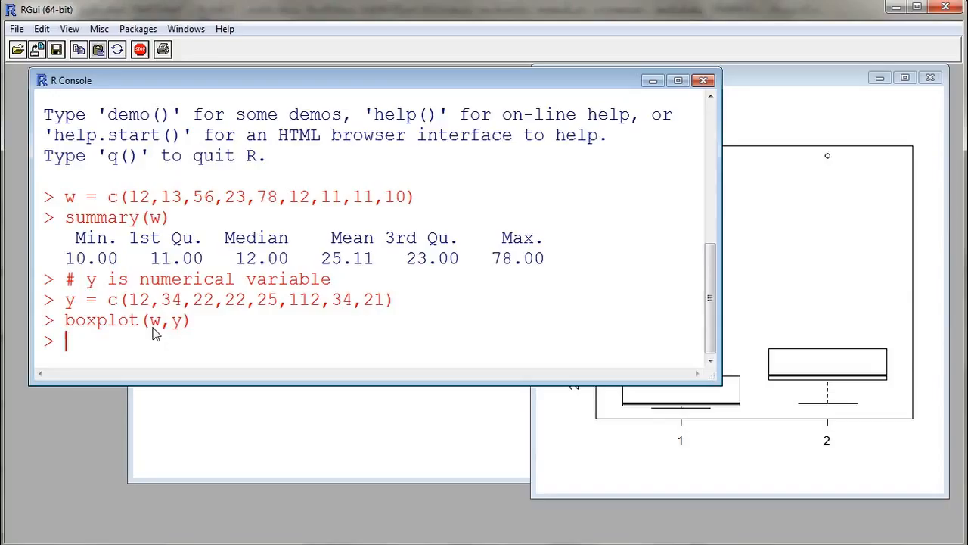
{"action": "mouse_move", "coordinate": [182, 333]}
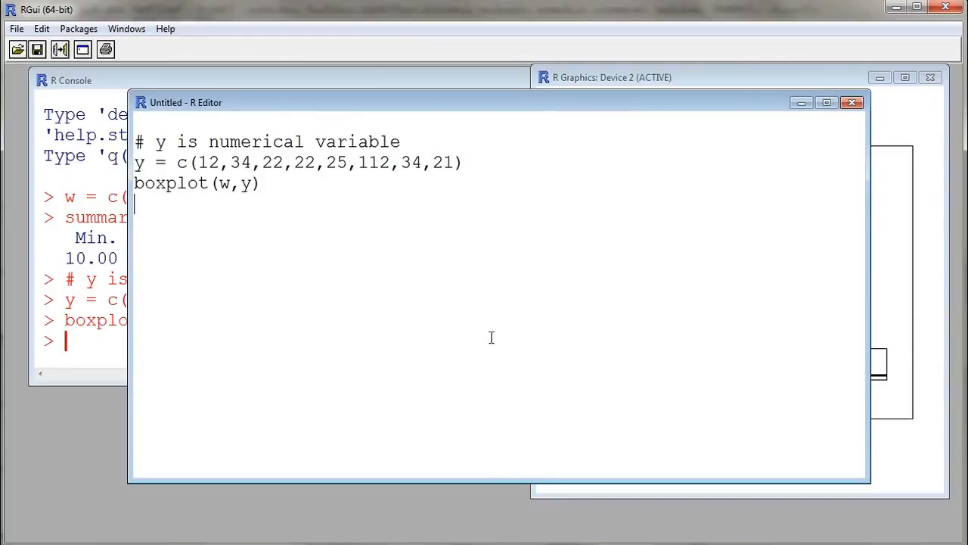
{"action": "mouse_move", "coordinate": [401, 236]}
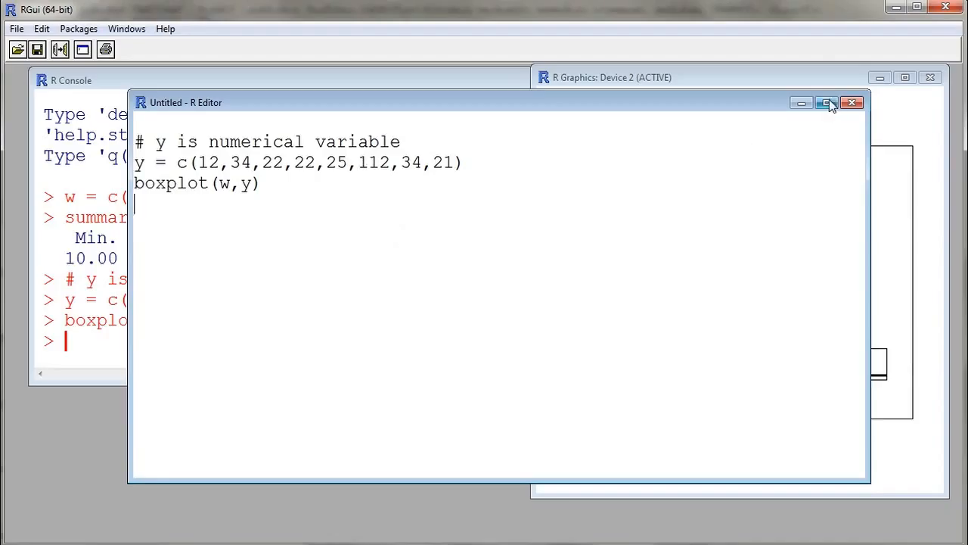
Maximize the R Editor and bring up its File menu
{"action": "left_click", "coordinate": [826, 102]}
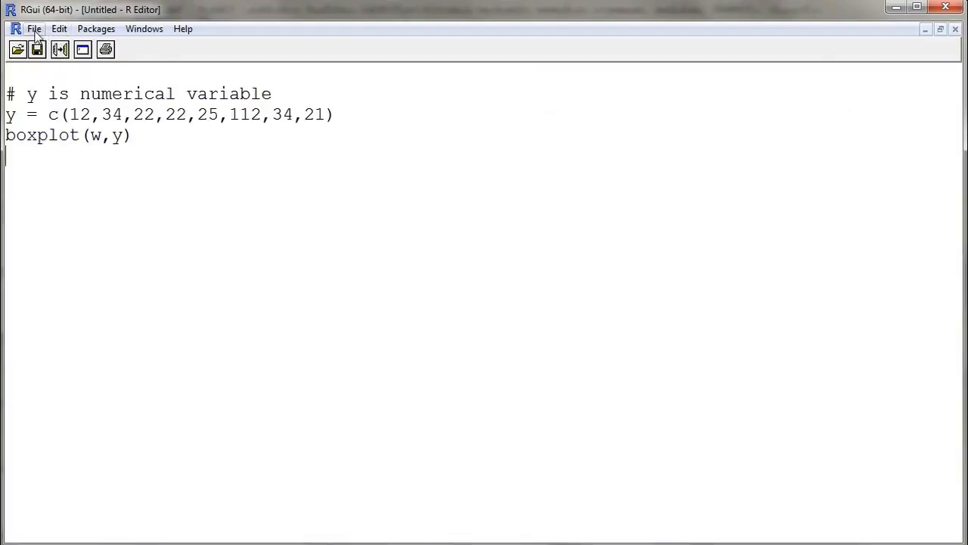
{"action": "left_click", "coordinate": [33, 29]}
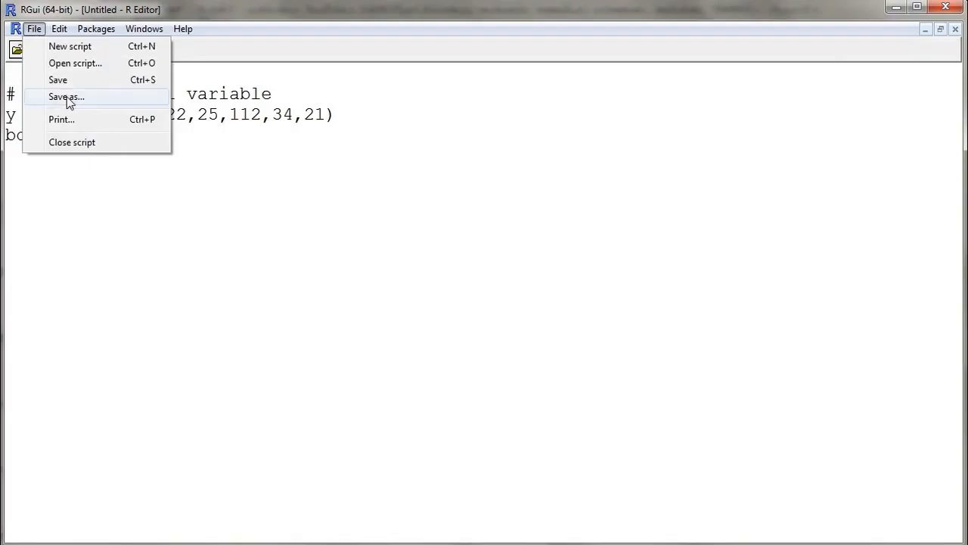
Save the script as example.R in My Documents via Save as
{"action": "left_click", "coordinate": [66, 96]}
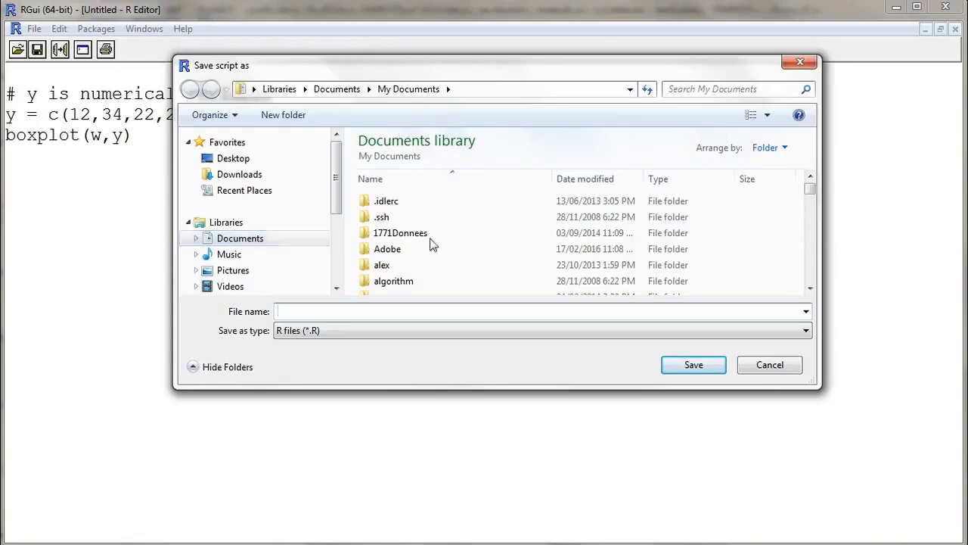
{"action": "left_click", "coordinate": [537, 312]}
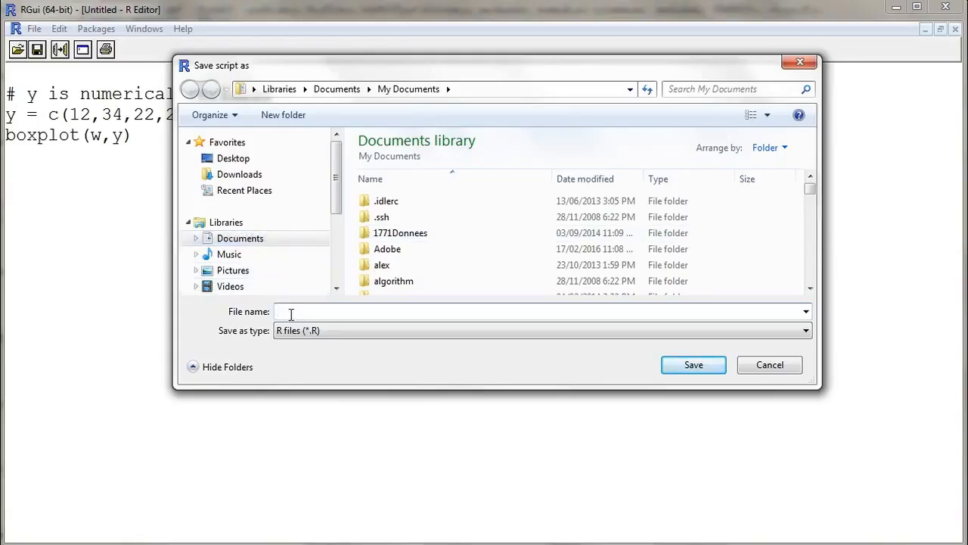
{"action": "type", "text": "e"}
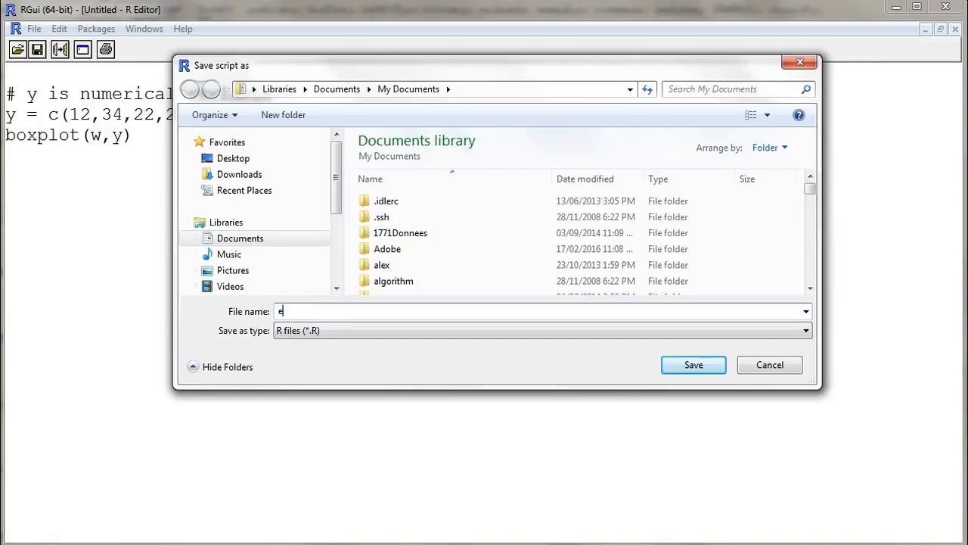
{"action": "type", "text": "xampl"}
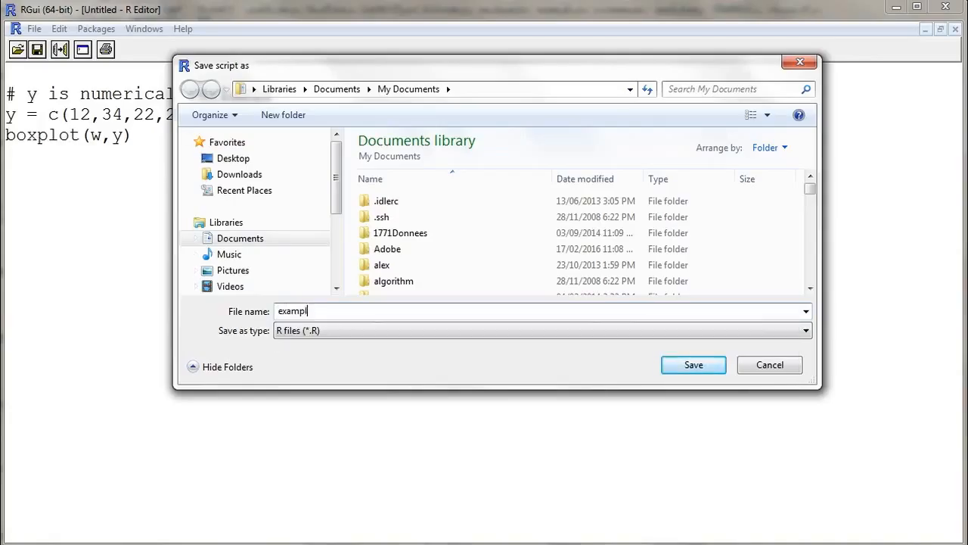
{"action": "type", "text": "e"}
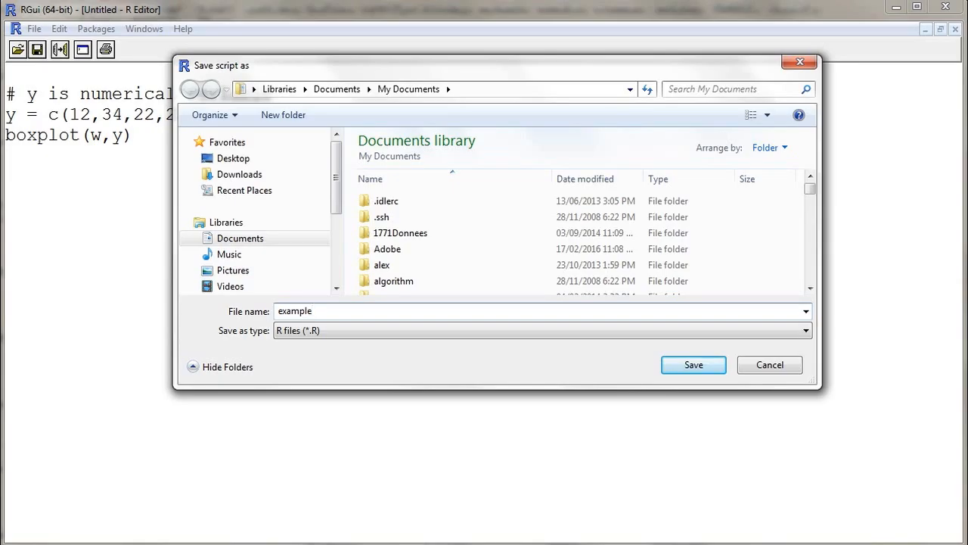
{"action": "type", "text": "."}
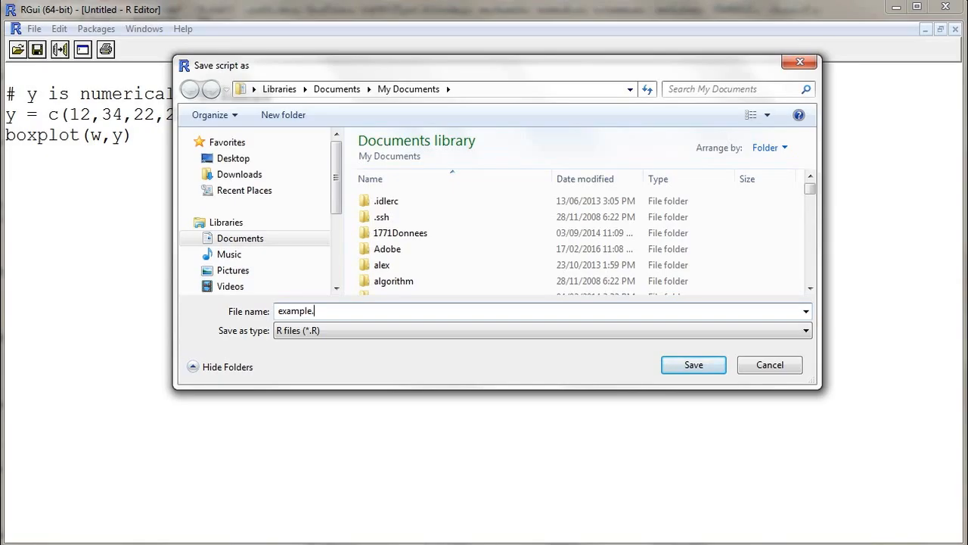
{"action": "type", "text": "R"}
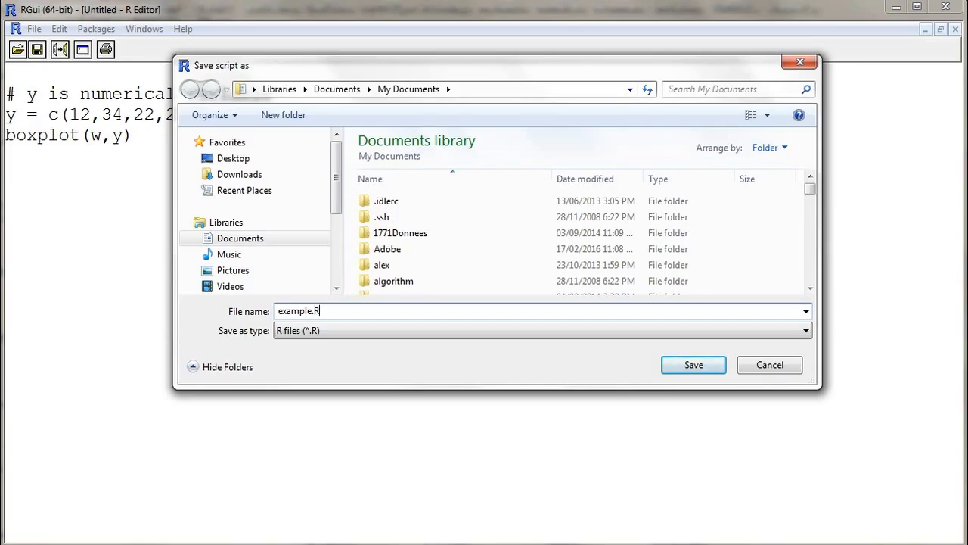
{"action": "left_click", "coordinate": [693, 365]}
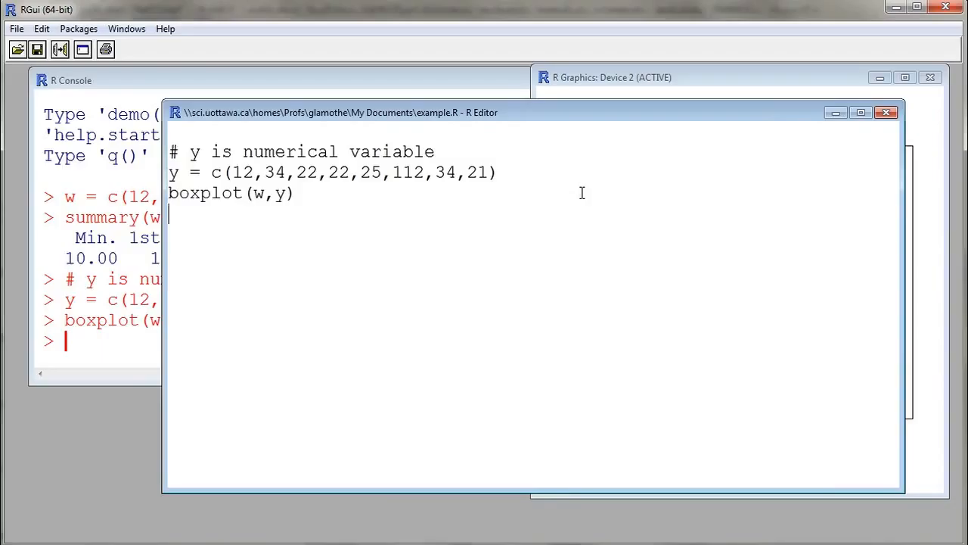
{"action": "mouse_move", "coordinate": [475, 274]}
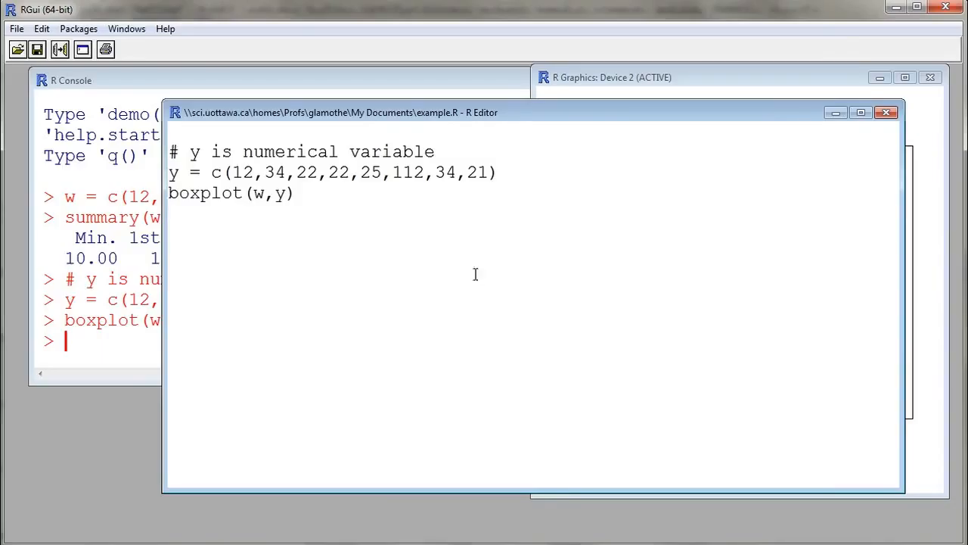
{"action": "mouse_move", "coordinate": [430, 273]}
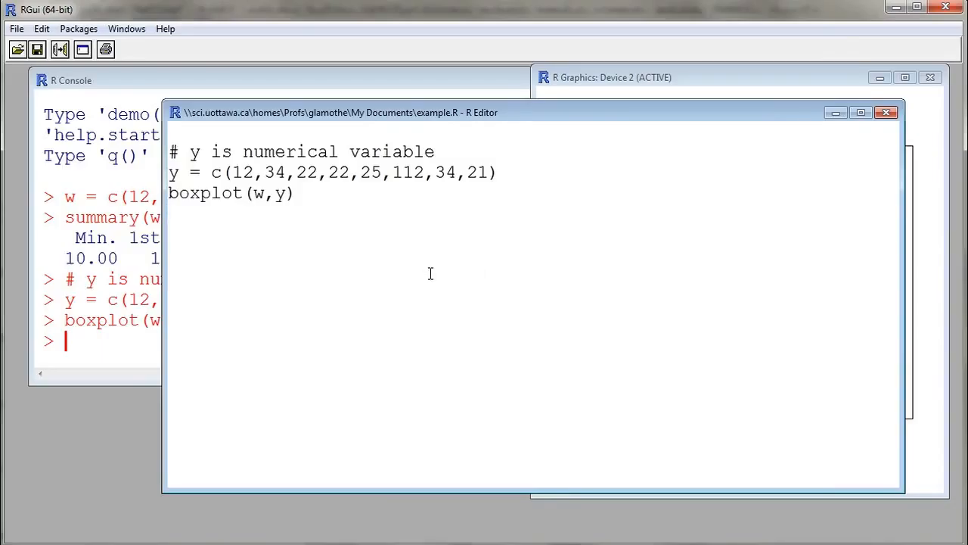